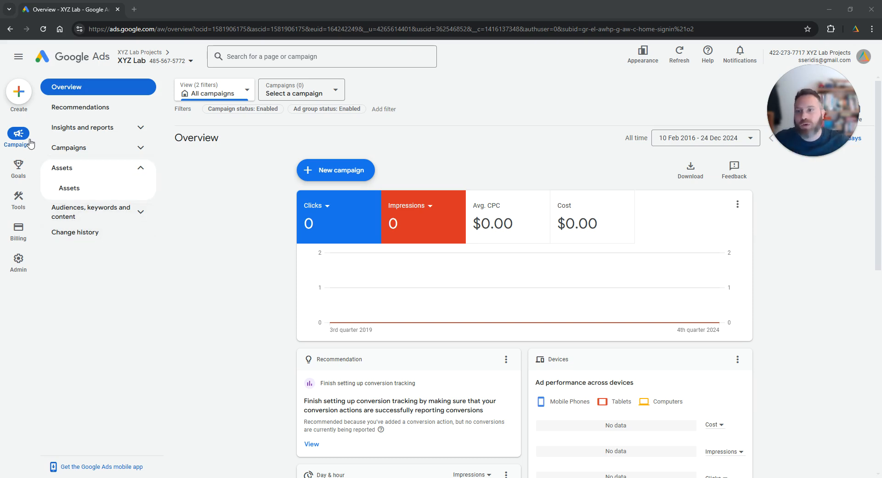
{"action": "mouse_move", "coordinate": [19, 135]}
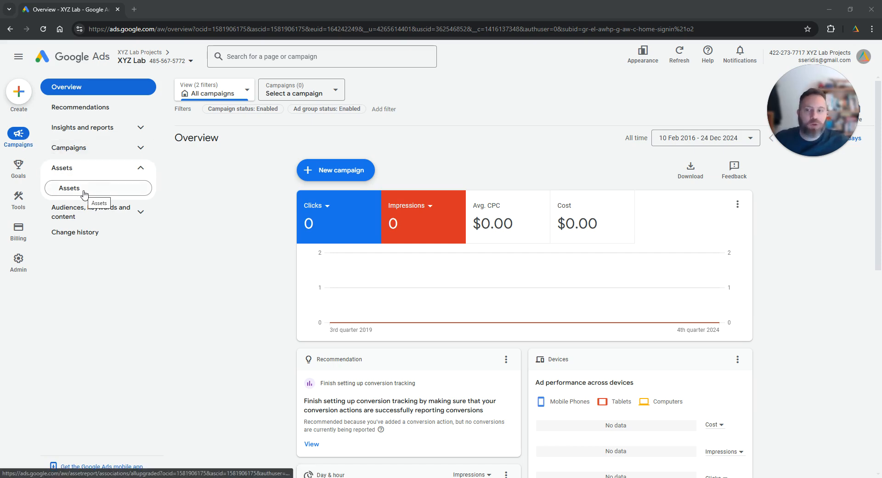
Show the account's Assets report filtered to sitelink assets only.
{"action": "left_click", "coordinate": [69, 189]}
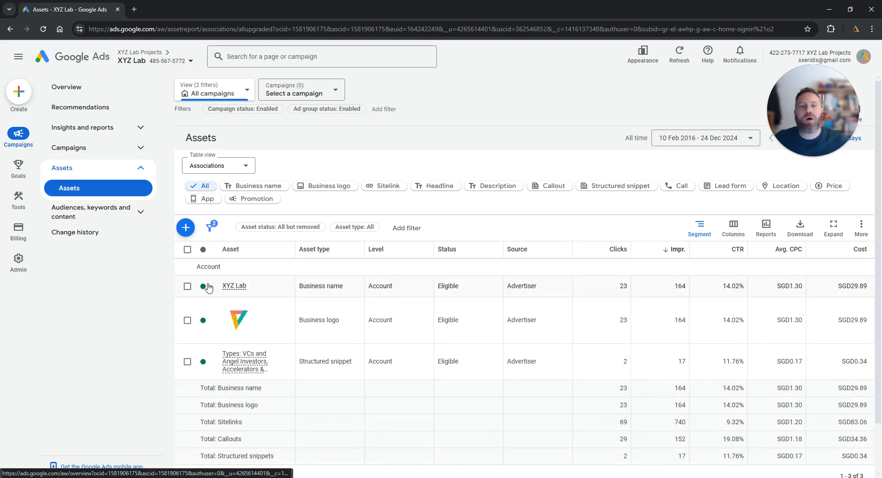
{"action": "mouse_move", "coordinate": [388, 186]}
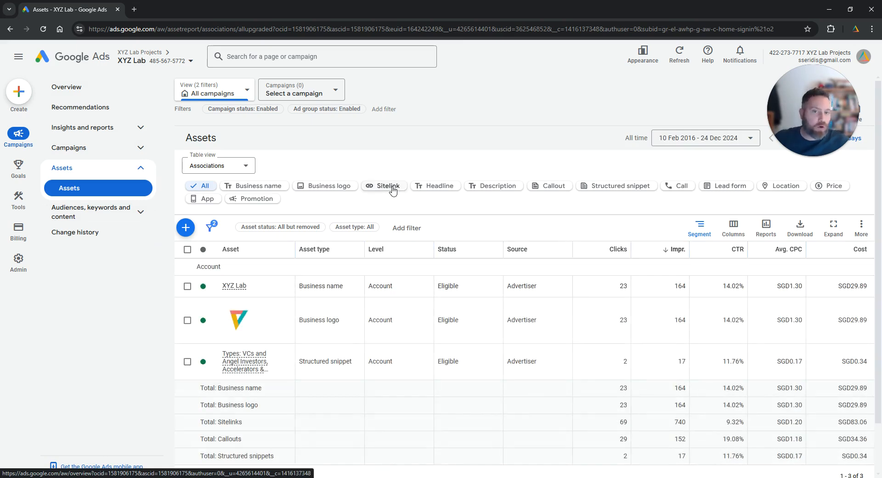
{"action": "left_click", "coordinate": [388, 185]}
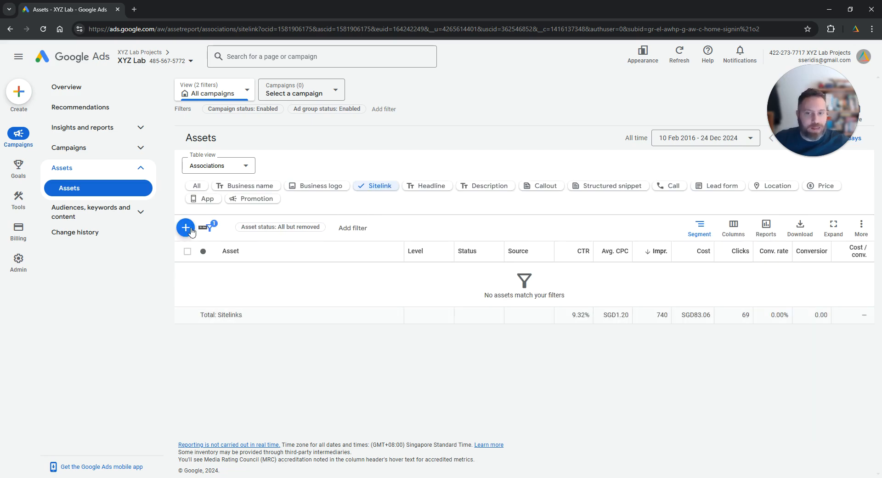
Start a new sitelink and expand the Add to levels list (account, campaign, ad group).
{"action": "left_click", "coordinate": [185, 228]}
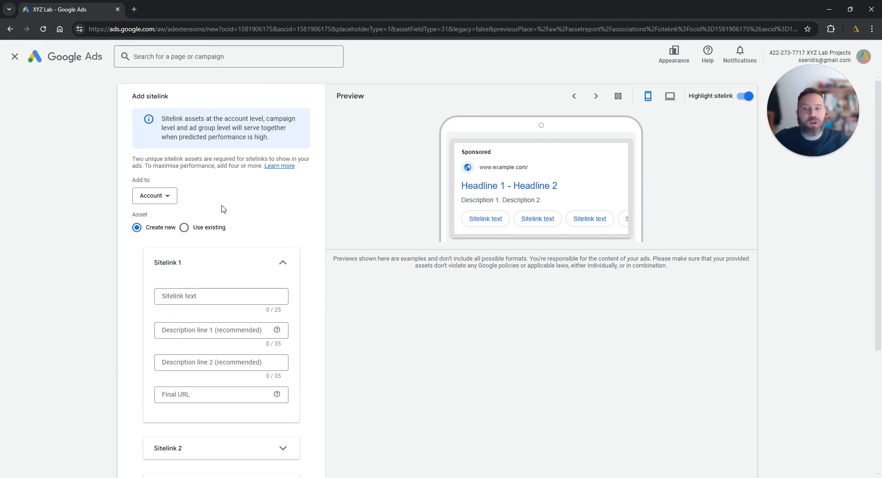
{"action": "mouse_move", "coordinate": [187, 208]}
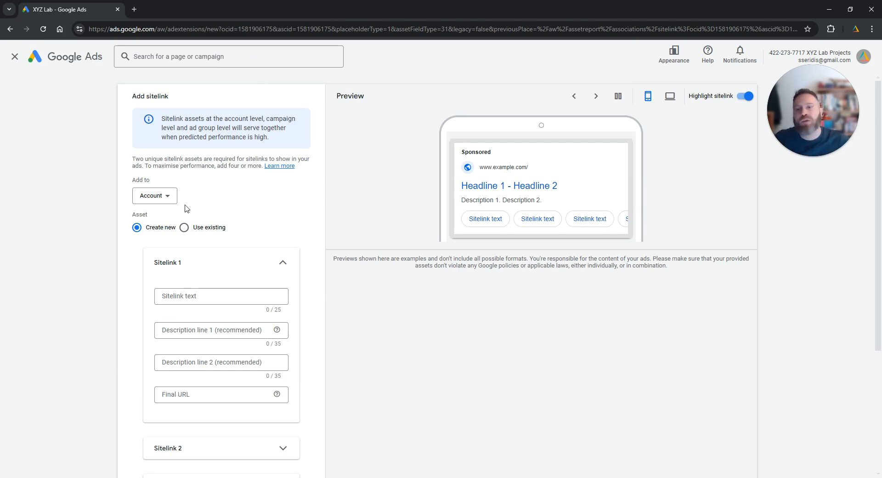
{"action": "left_click", "coordinate": [154, 196]}
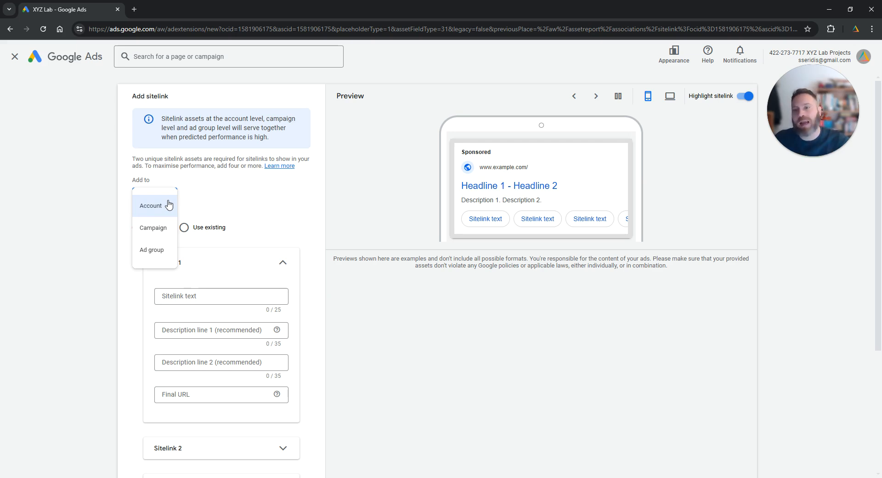
Toggle the sitelink ad preview between mobile and desktop, ending on desktop.
{"action": "left_click", "coordinate": [670, 96]}
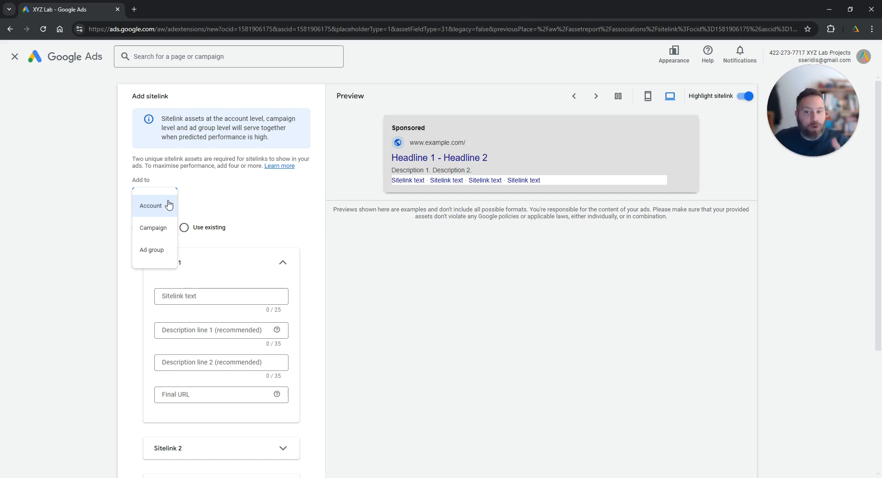
{"action": "left_click", "coordinate": [648, 96]}
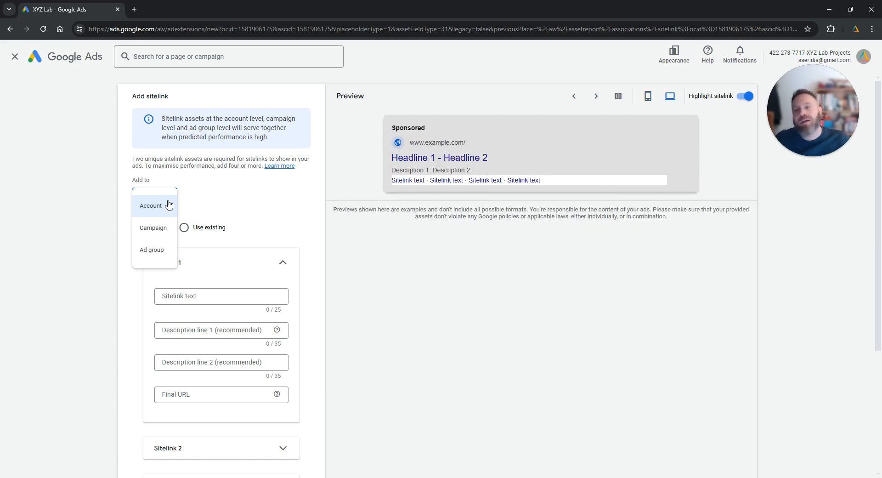
{"action": "mouse_move", "coordinate": [167, 196]}
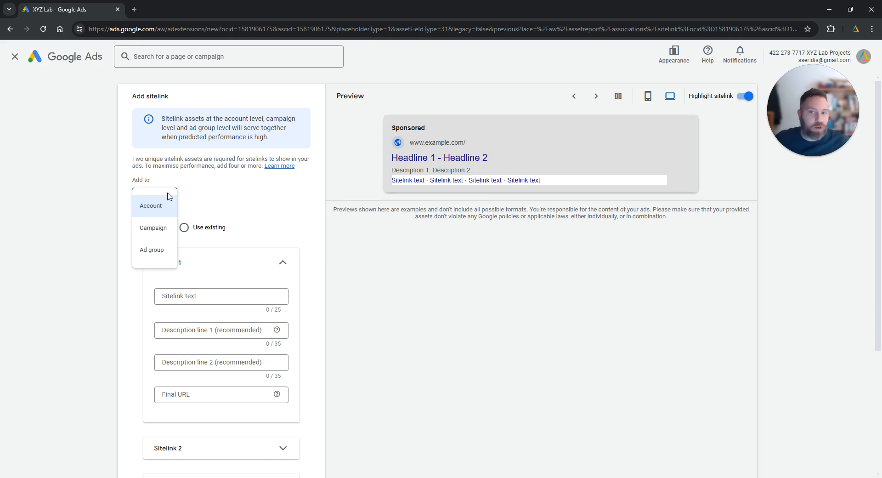
{"action": "mouse_move", "coordinate": [234, 208]}
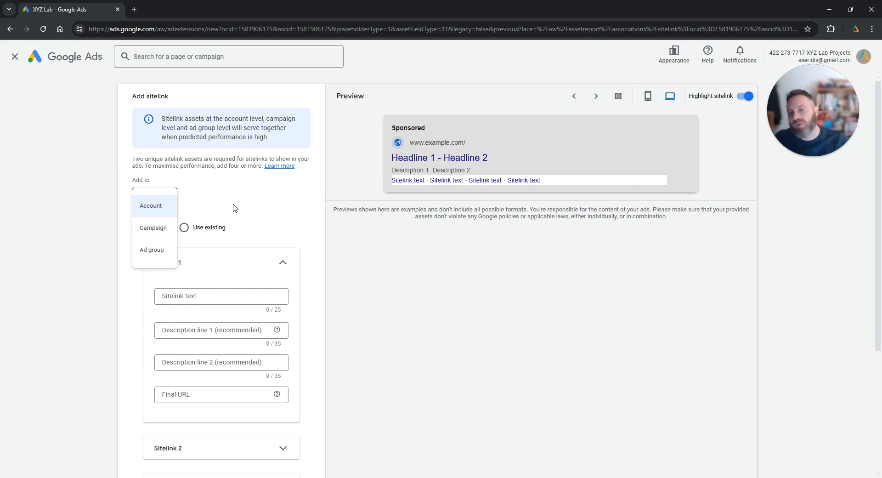
{"action": "left_click", "coordinate": [648, 95]}
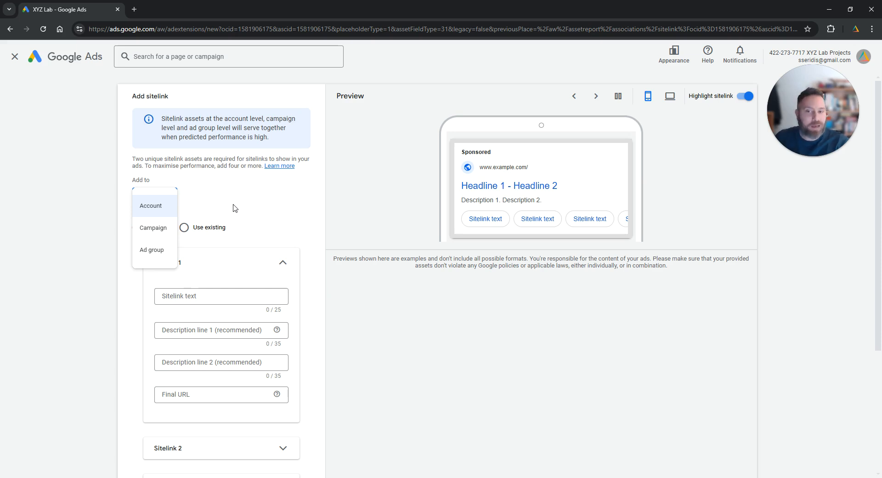
{"action": "left_click", "coordinate": [670, 95]}
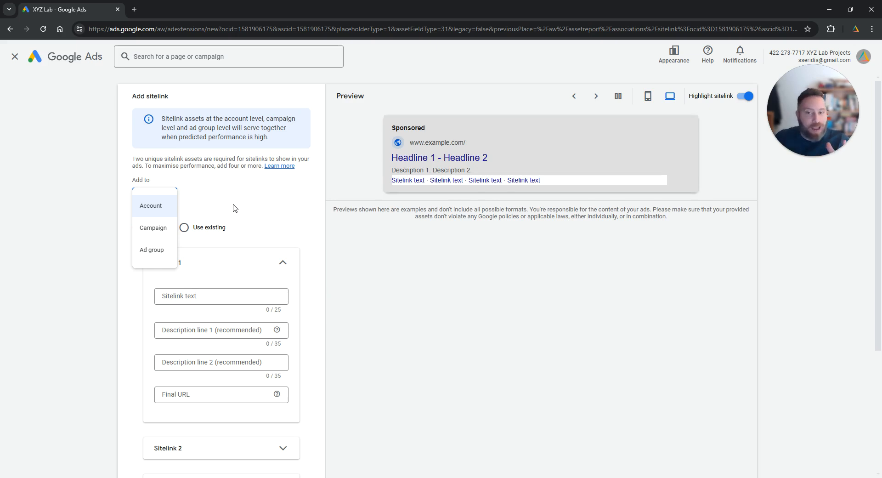
Keep the sitelink at Account level and focus its text and Final URL fields.
{"action": "left_click", "coordinate": [149, 206]}
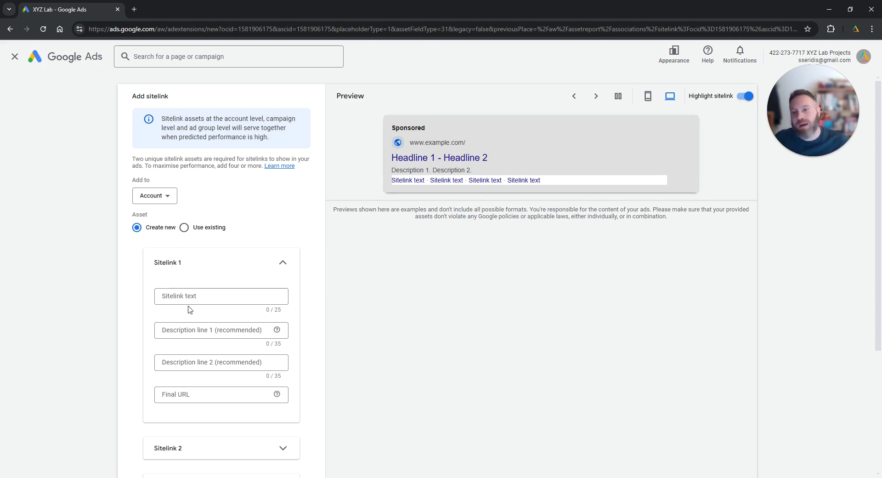
{"action": "left_click", "coordinate": [220, 296]}
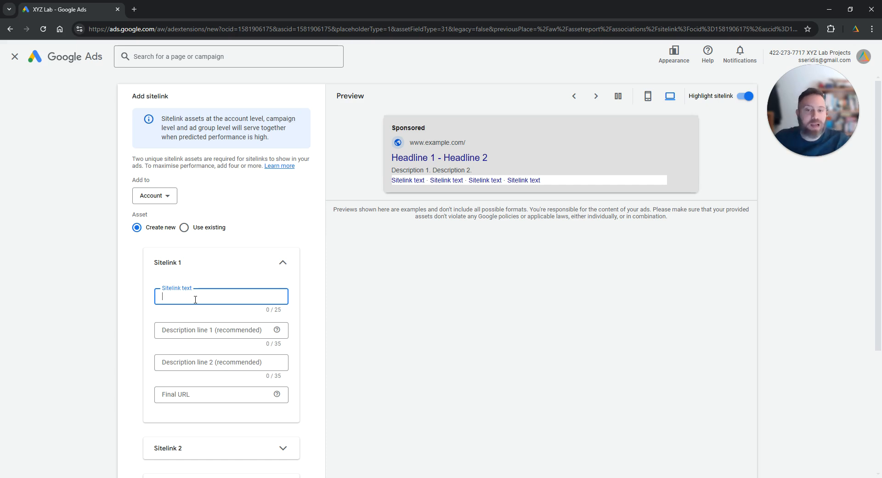
{"action": "left_click", "coordinate": [647, 96]}
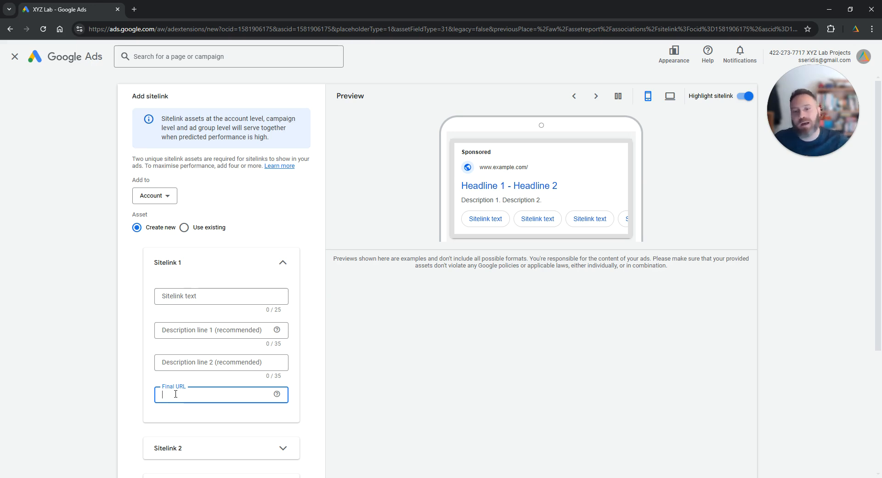
{"action": "left_click", "coordinate": [670, 96]}
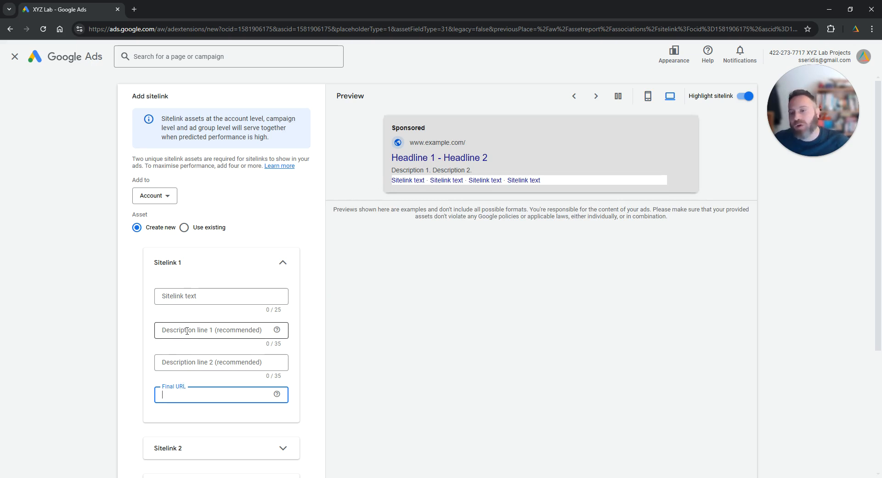
{"action": "left_click", "coordinate": [221, 330]}
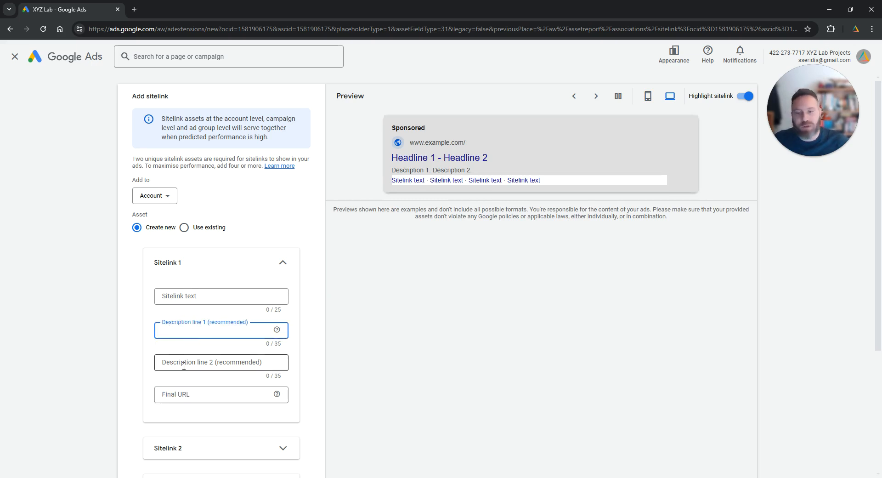
{"action": "left_click", "coordinate": [220, 362]}
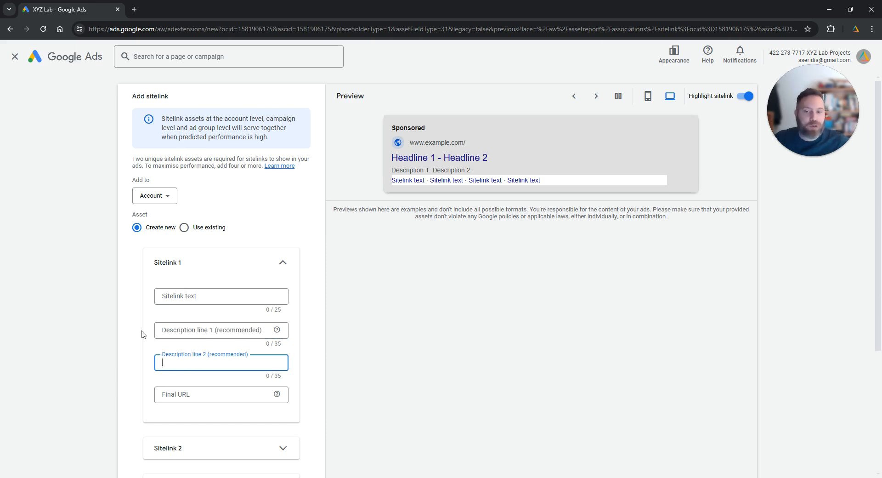
{"action": "left_click", "coordinate": [647, 95]}
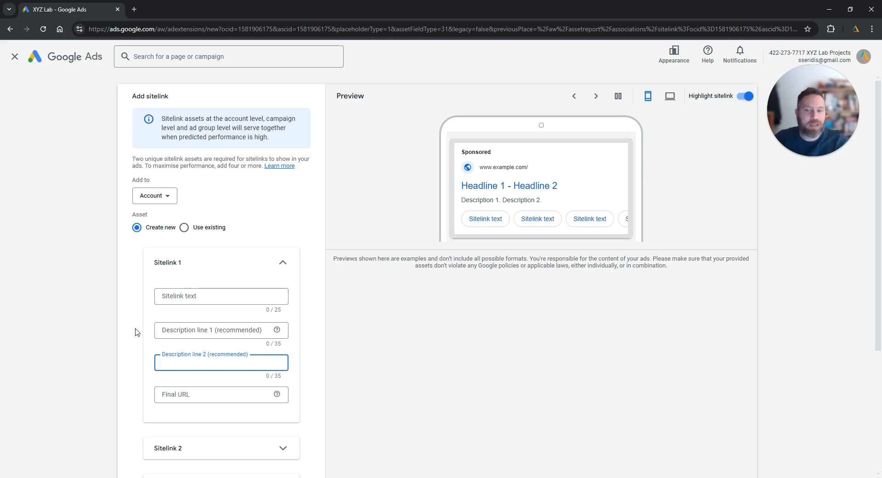
{"action": "left_click", "coordinate": [669, 96]}
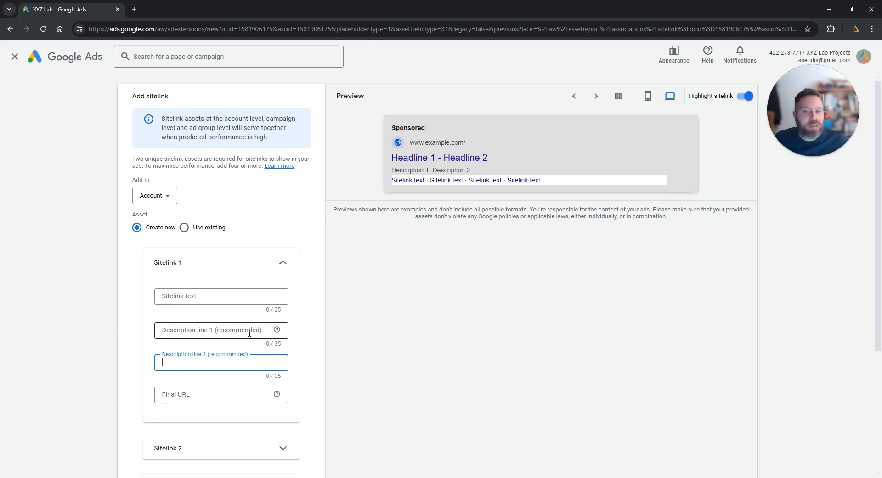
{"action": "left_click", "coordinate": [648, 96]}
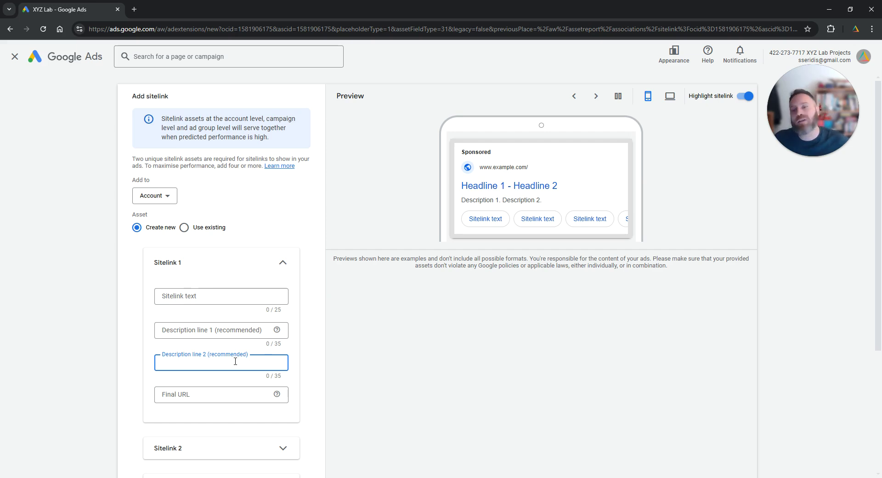
{"action": "left_click", "coordinate": [670, 95]}
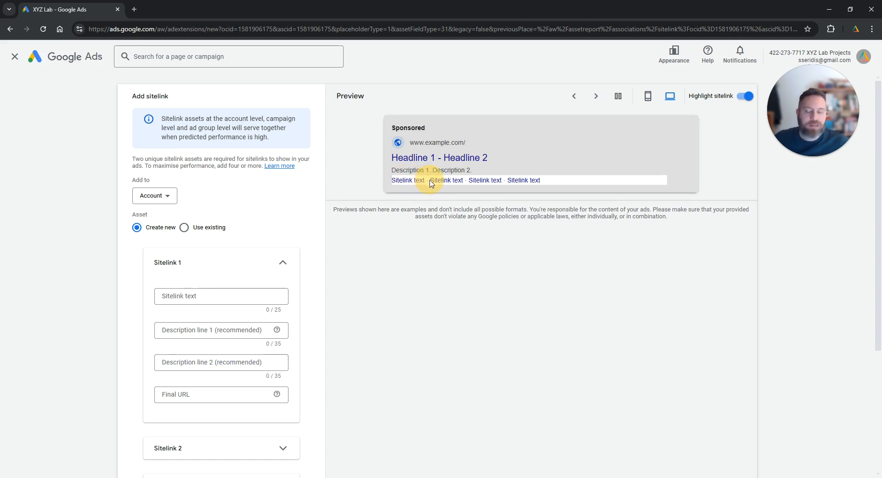
{"action": "mouse_move", "coordinate": [419, 318]}
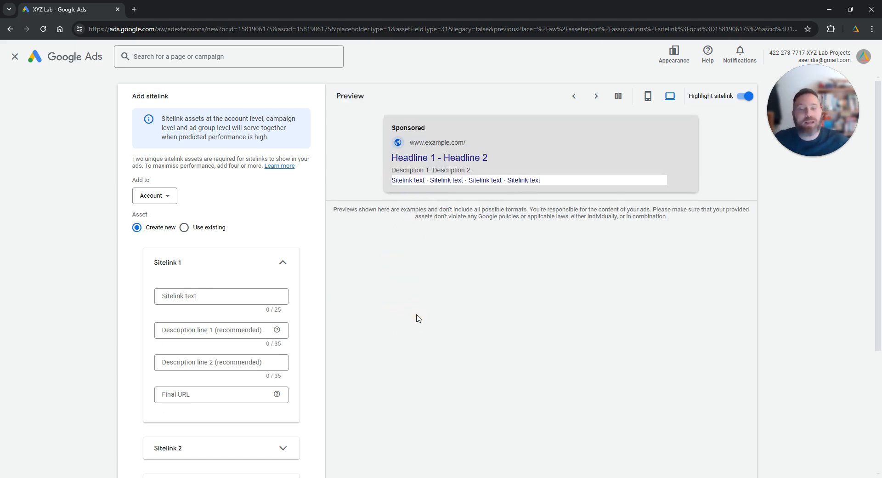
Reveal the fourth sitelink section and leave the ad preview on the mobile layout.
{"action": "scroll", "scroll_direction": "down", "scroll_amount": 3}
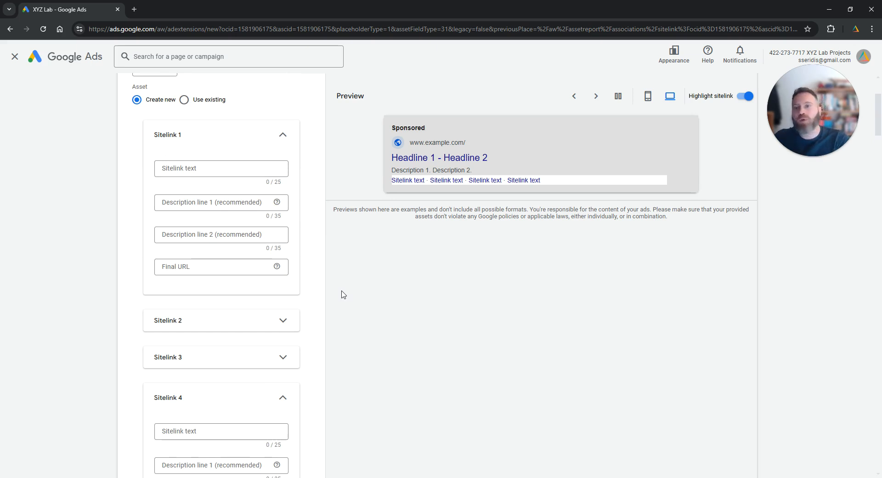
{"action": "left_click", "coordinate": [648, 95]}
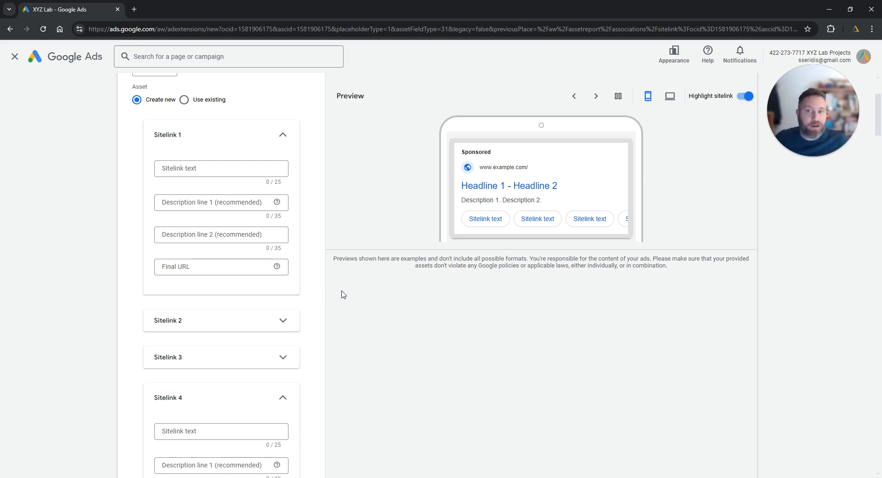
{"action": "left_click", "coordinate": [670, 95]}
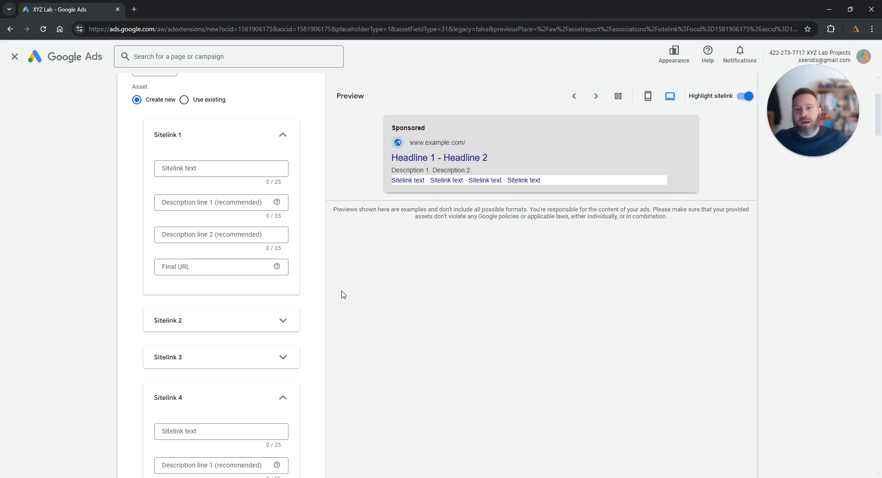
{"action": "left_click", "coordinate": [648, 96]}
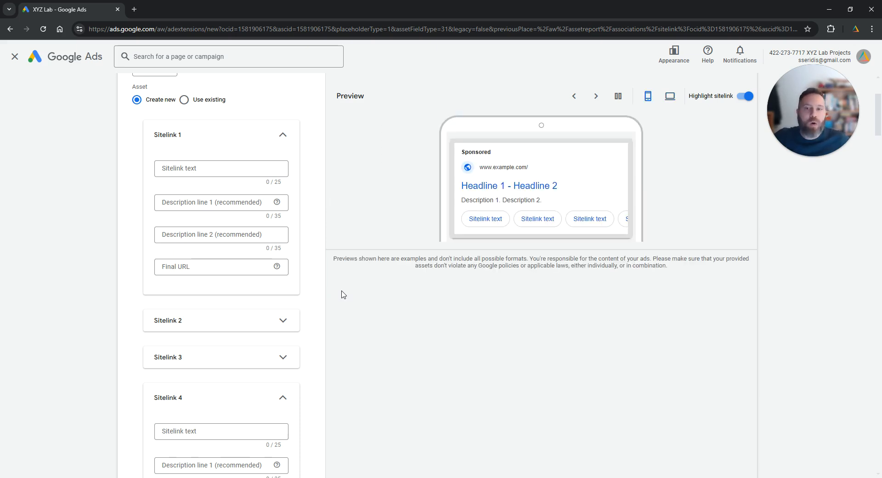